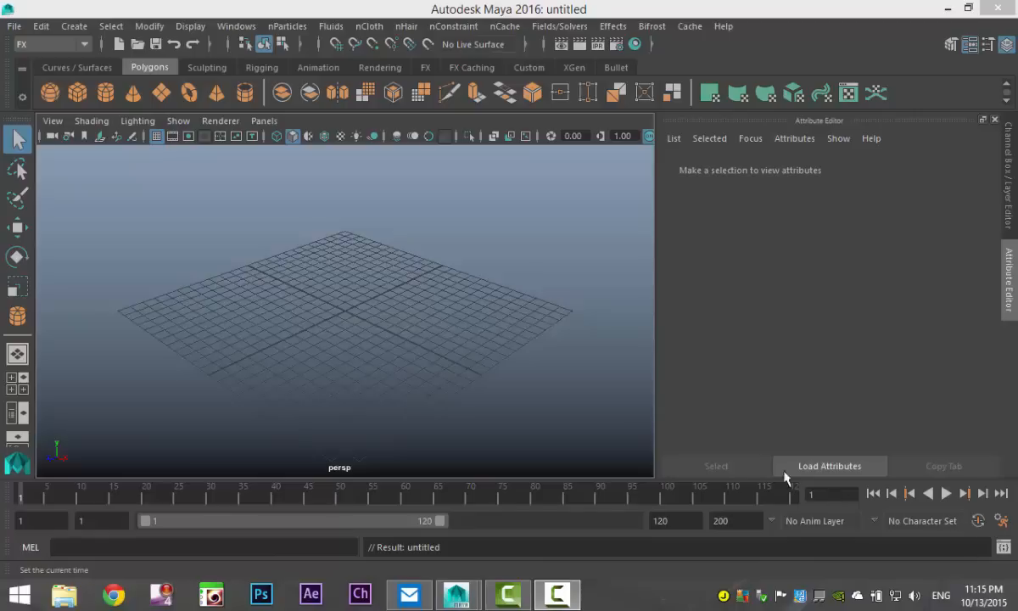
{"action": "mouse_move", "coordinate": [359, 329]}
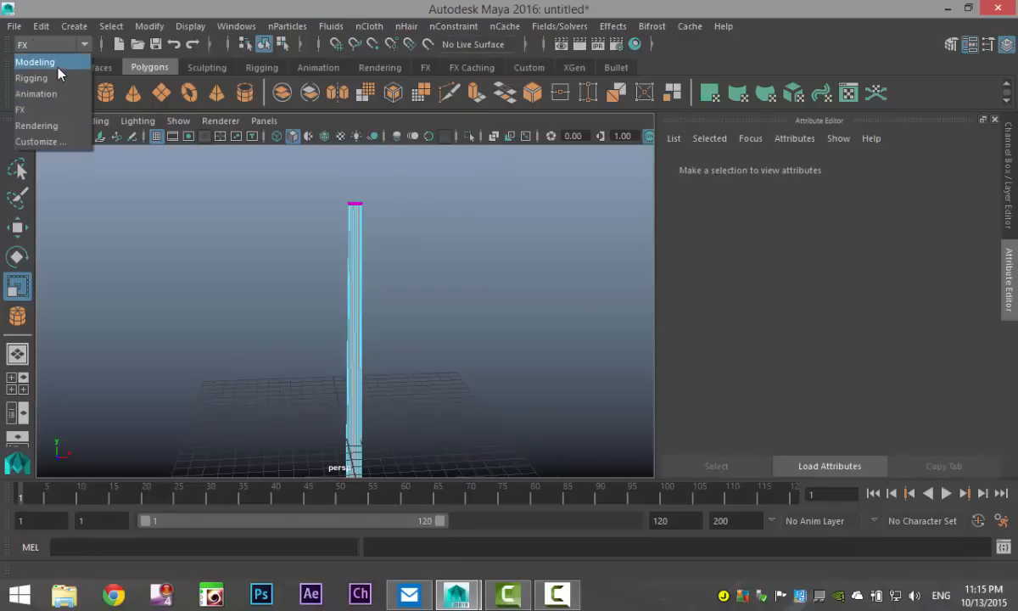
Step: Under the Modeling menu set, add edge loops near the pole top and extrude that face band
{"action": "left_click", "coordinate": [41, 61]}
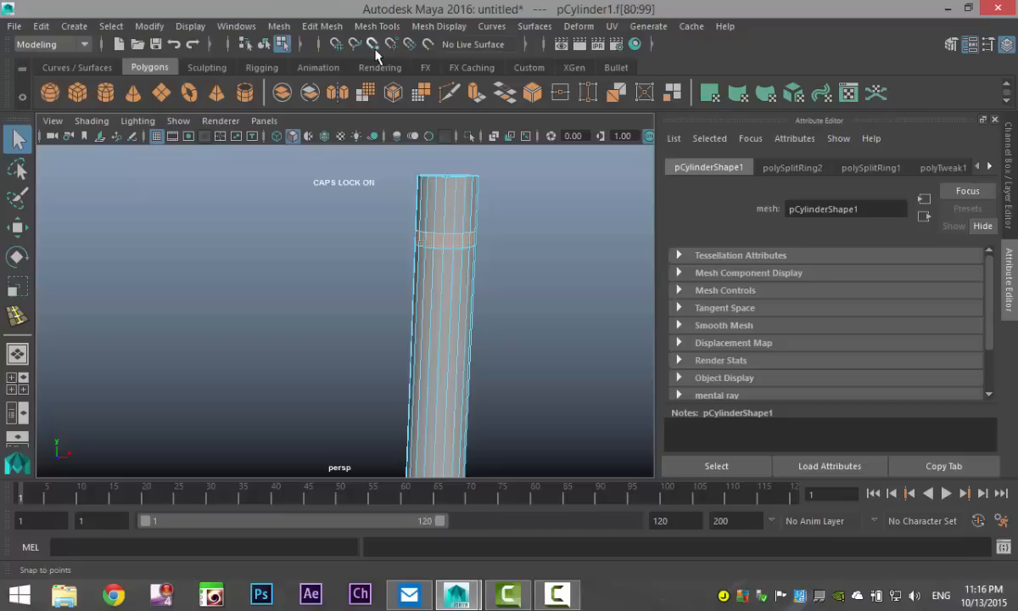
{"action": "left_click", "coordinate": [322, 26]}
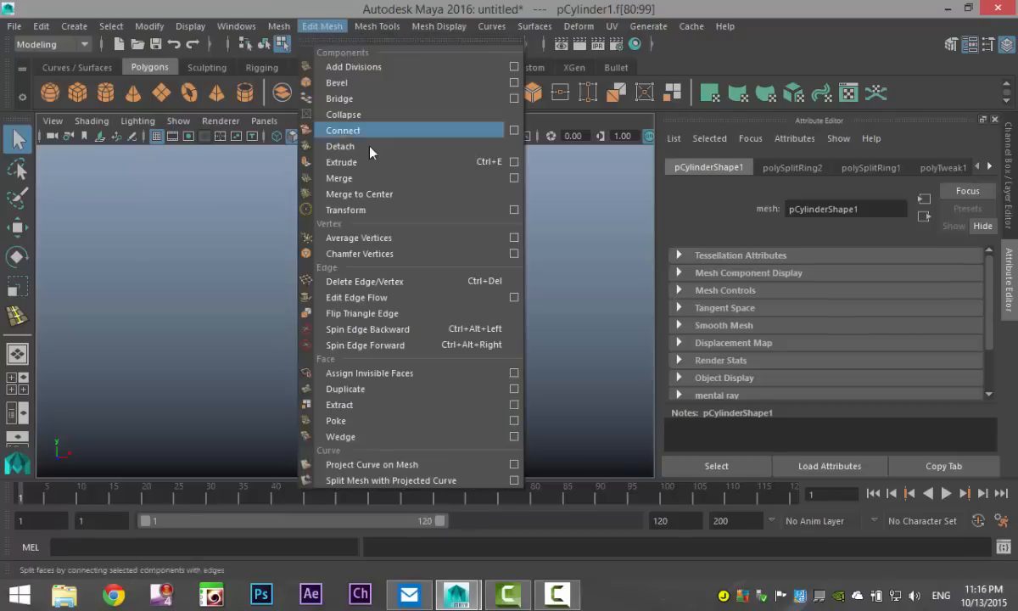
{"action": "left_click", "coordinate": [341, 161]}
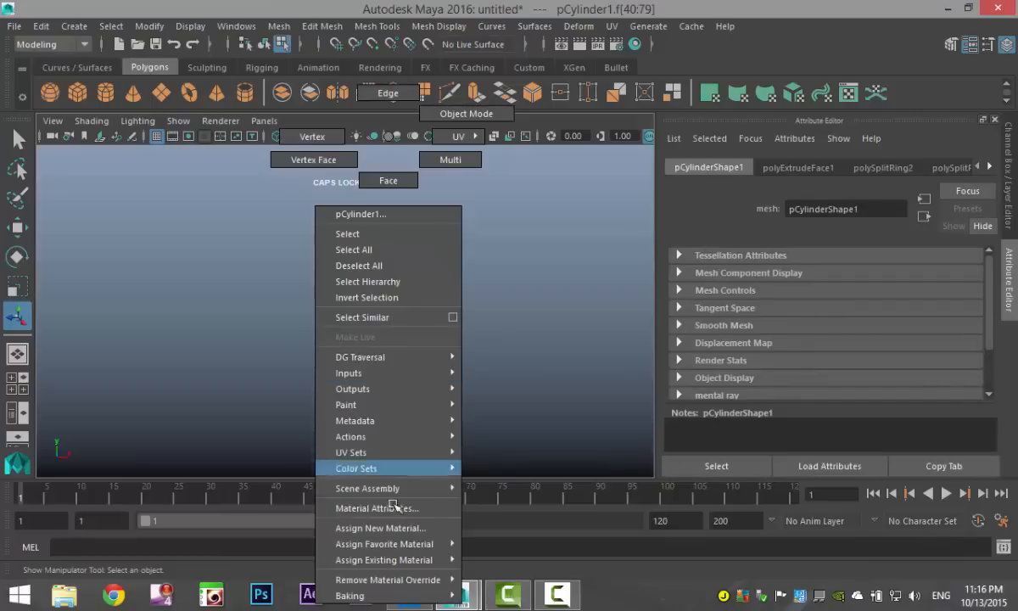
Step: Assign a new Lambert material, found by searching 'LA', to the pole's top faces
{"action": "left_click", "coordinate": [380, 528]}
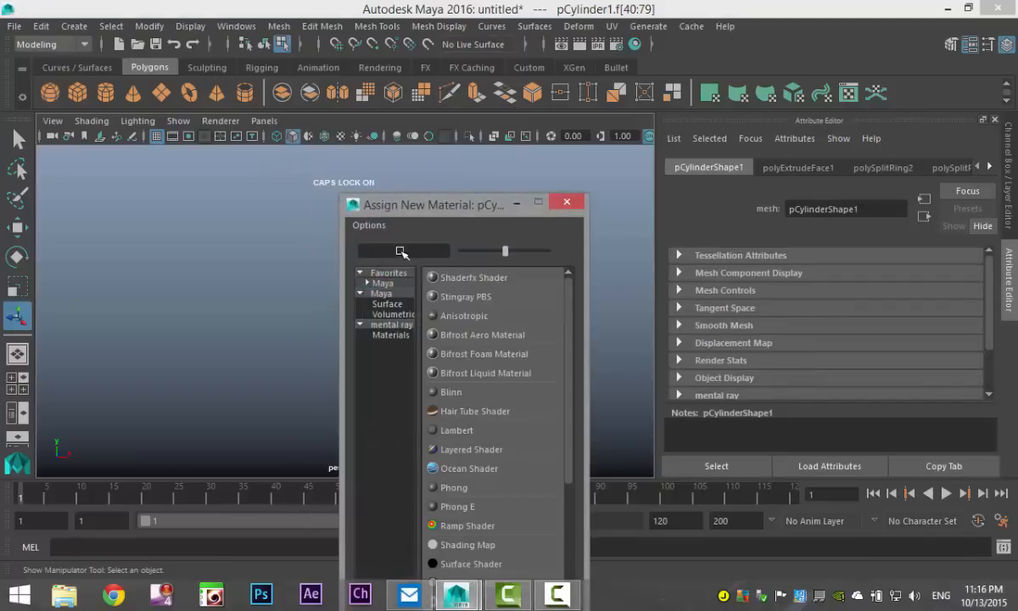
{"action": "type", "text": "LA"}
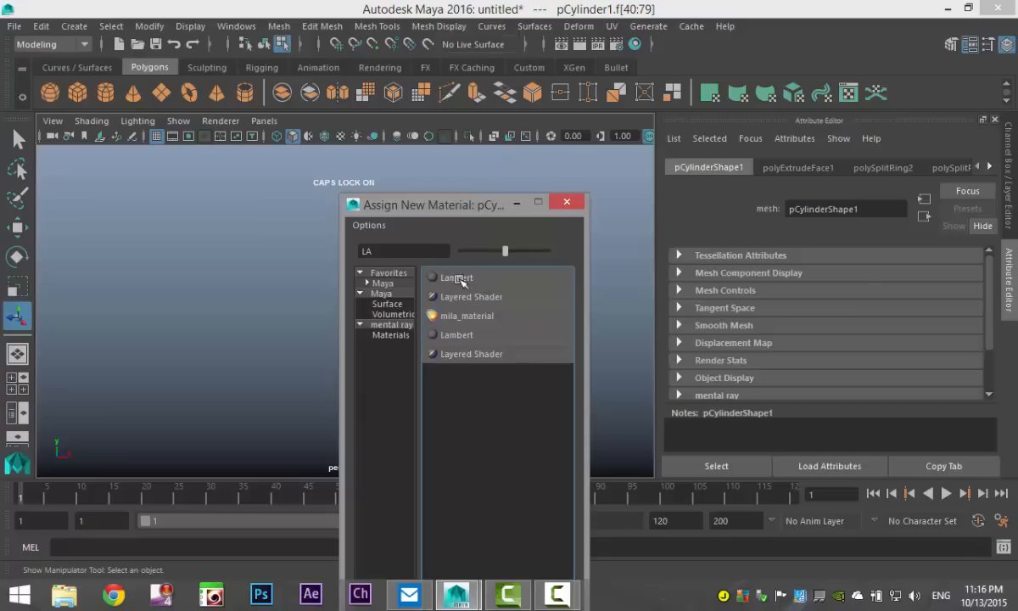
{"action": "left_click", "coordinate": [452, 277]}
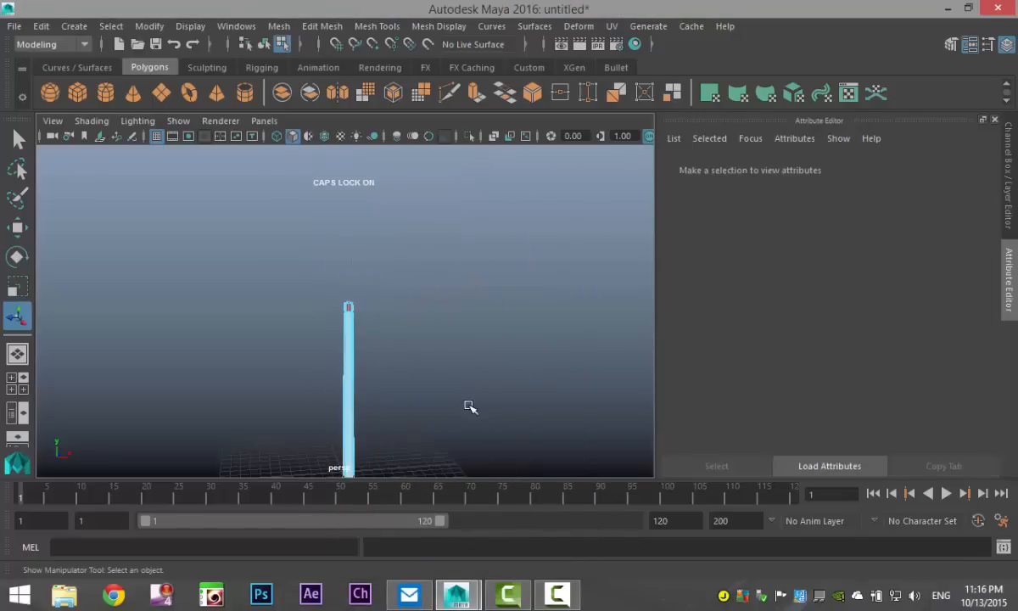
Step: Orbit the view around the scene to frame the new plane beside the pole
{"action": "left_click_drag", "start_coordinate": [471, 407], "coordinate": [439, 430]}
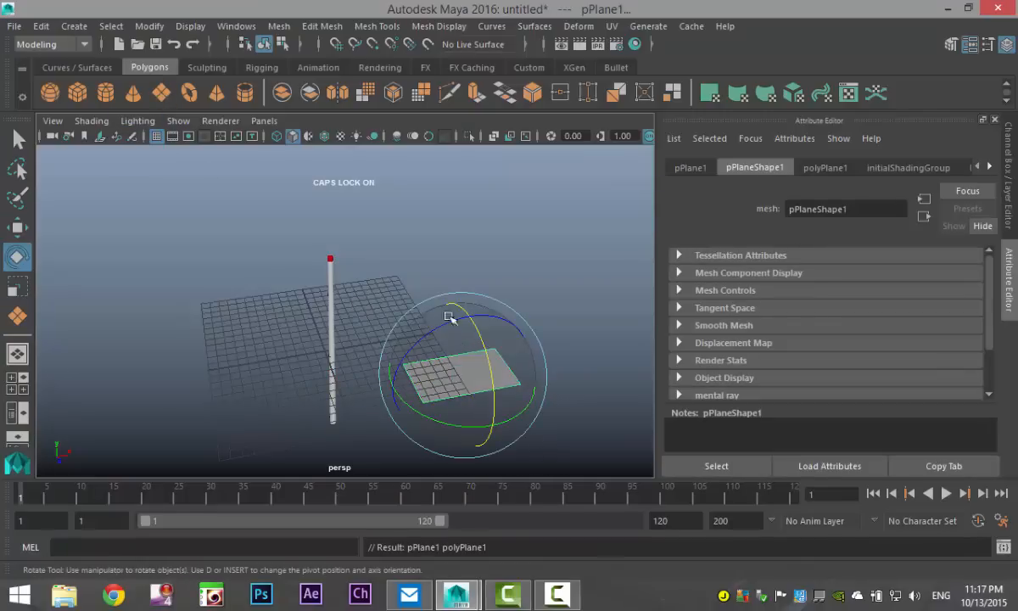
Step: Rotate the plane 90° in X, subdivide it 20 by 20, and zero its translation
{"action": "left_click_drag", "start_coordinate": [450, 318], "coordinate": [492, 441]}
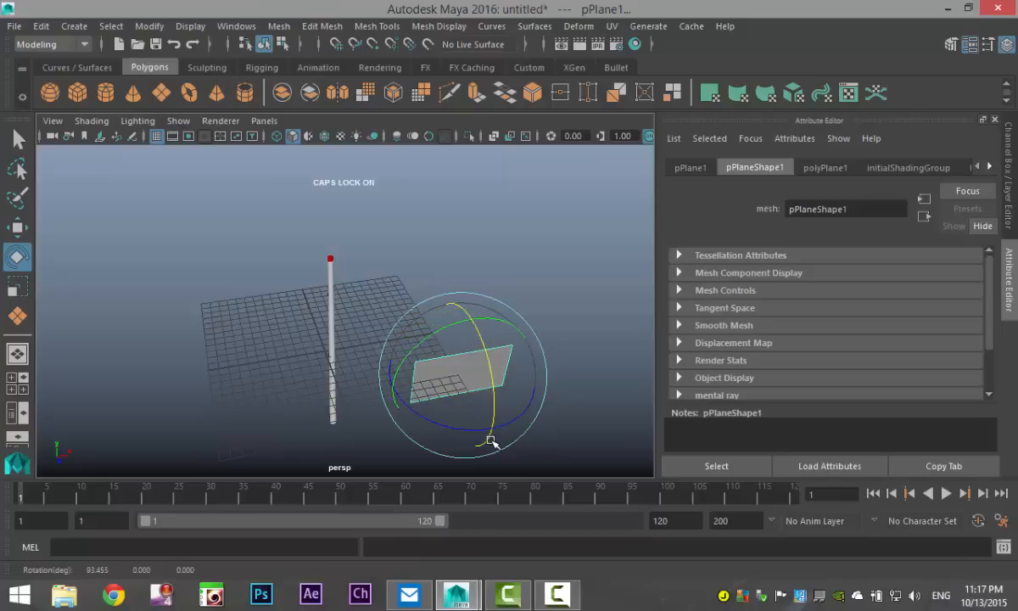
{"action": "left_click", "coordinate": [690, 167]}
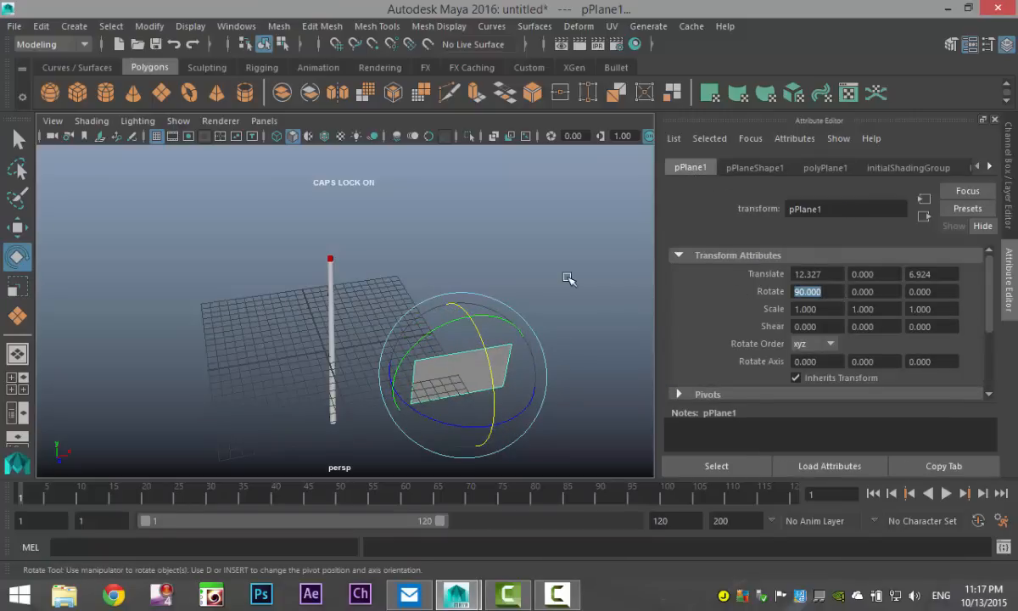
{"action": "mouse_move", "coordinate": [802, 169]}
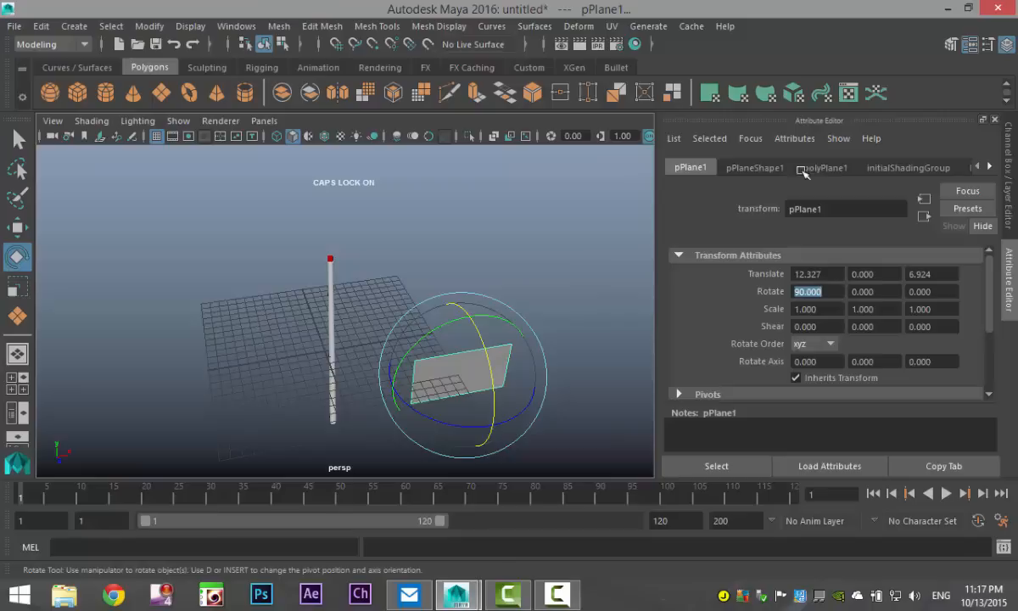
{"action": "left_click", "coordinate": [822, 167]}
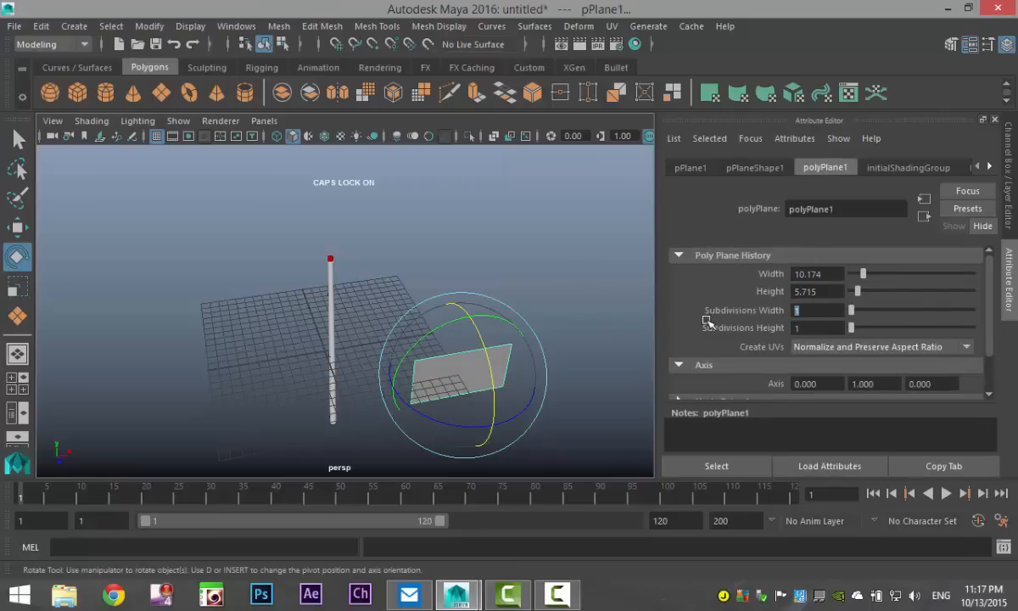
{"action": "type", "text": "20"}
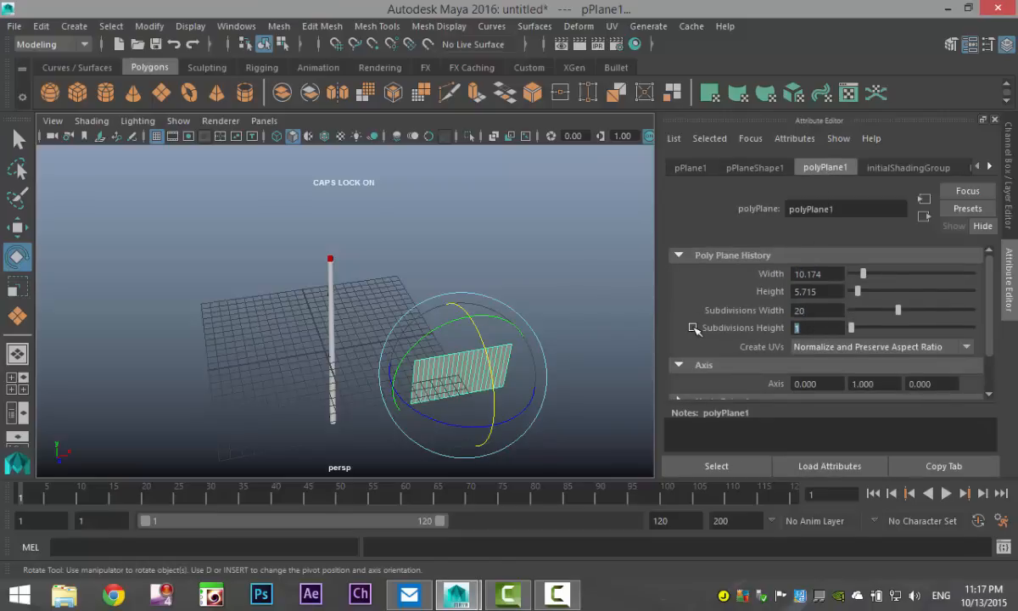
{"action": "type", "text": "20"}
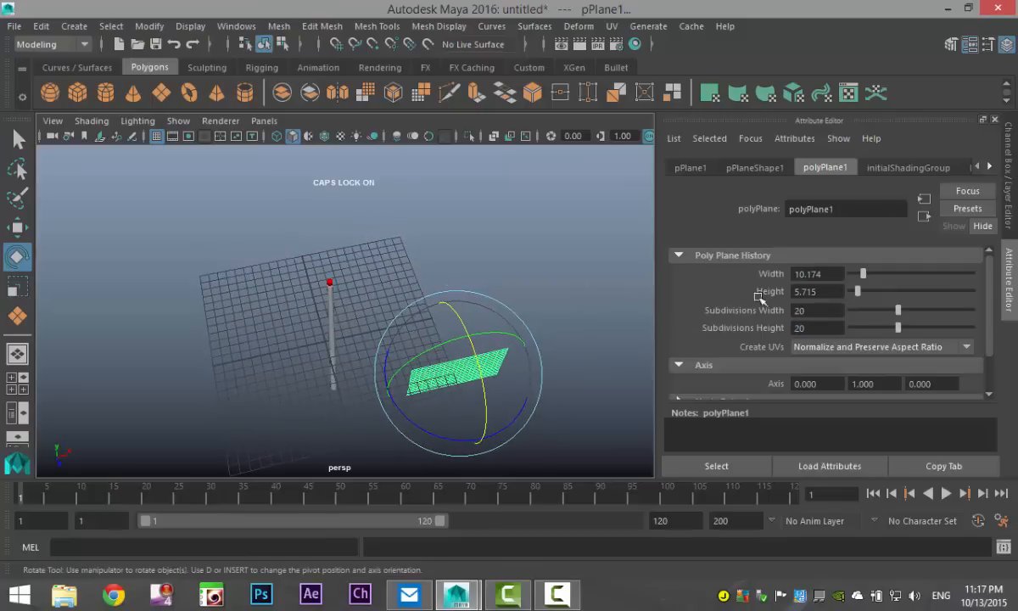
{"action": "left_click", "coordinate": [690, 167]}
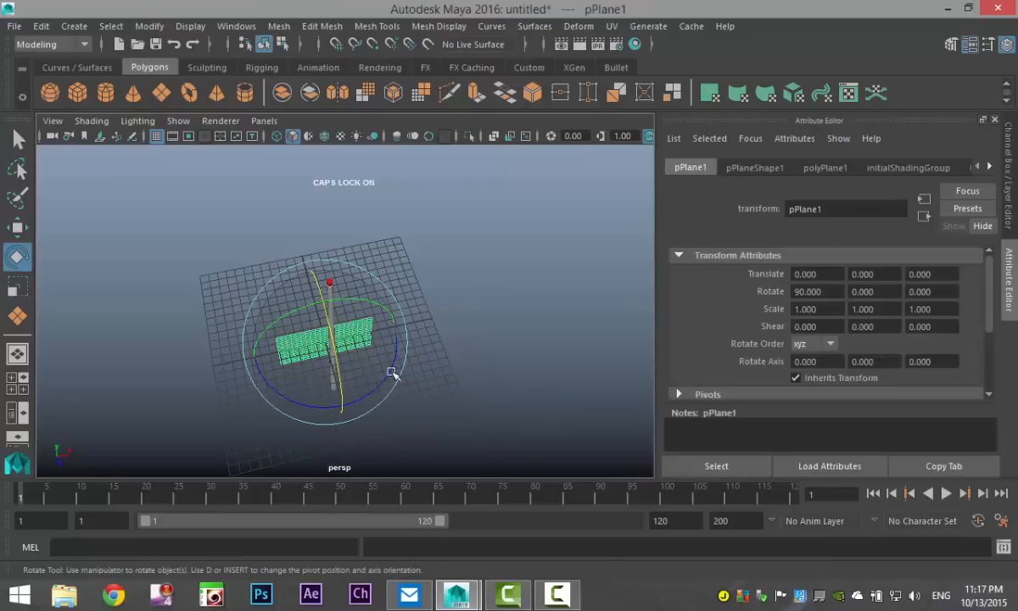
Step: Shift the pole and plane sideways along X until the plane's edge meets the pole
{"action": "left_click_drag", "start_coordinate": [393, 373], "coordinate": [455, 315]}
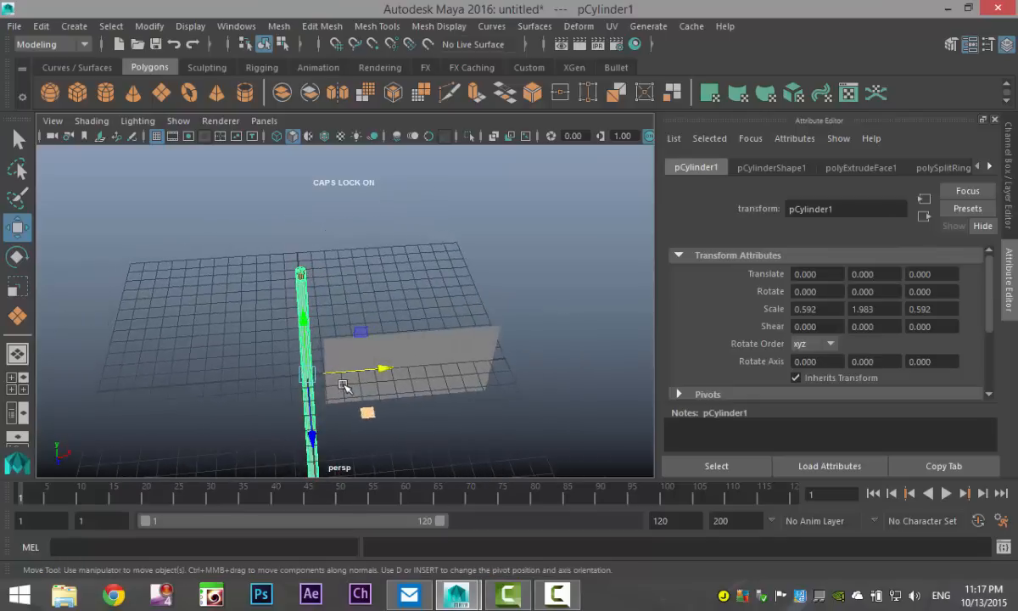
{"action": "left_click_drag", "start_coordinate": [344, 385], "coordinate": [314, 369]}
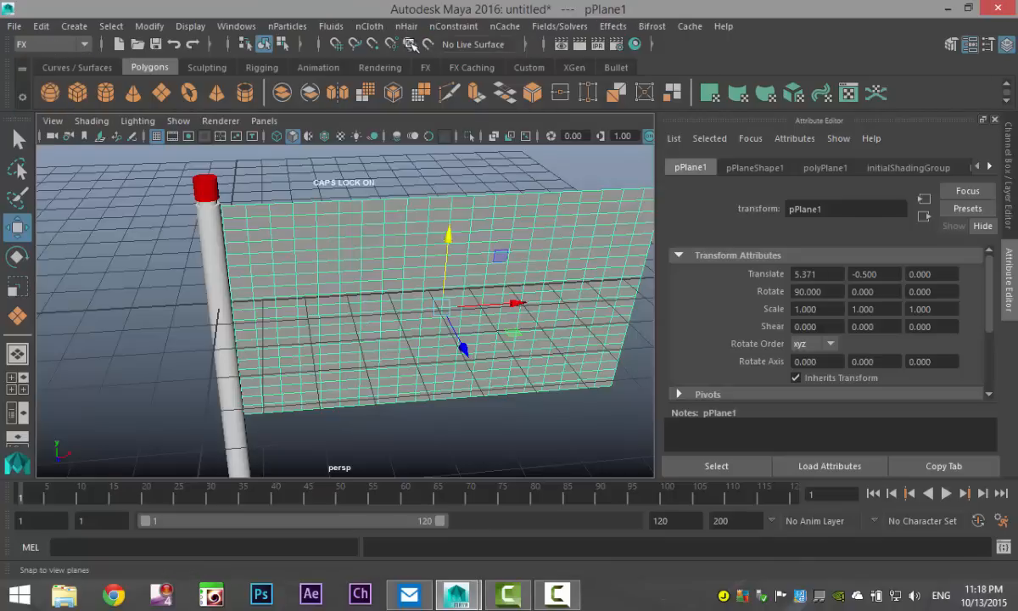
Step: Convert the plane to nCloth, set the end time to 500 frames, and select the pole
{"action": "left_click", "coordinate": [371, 27]}
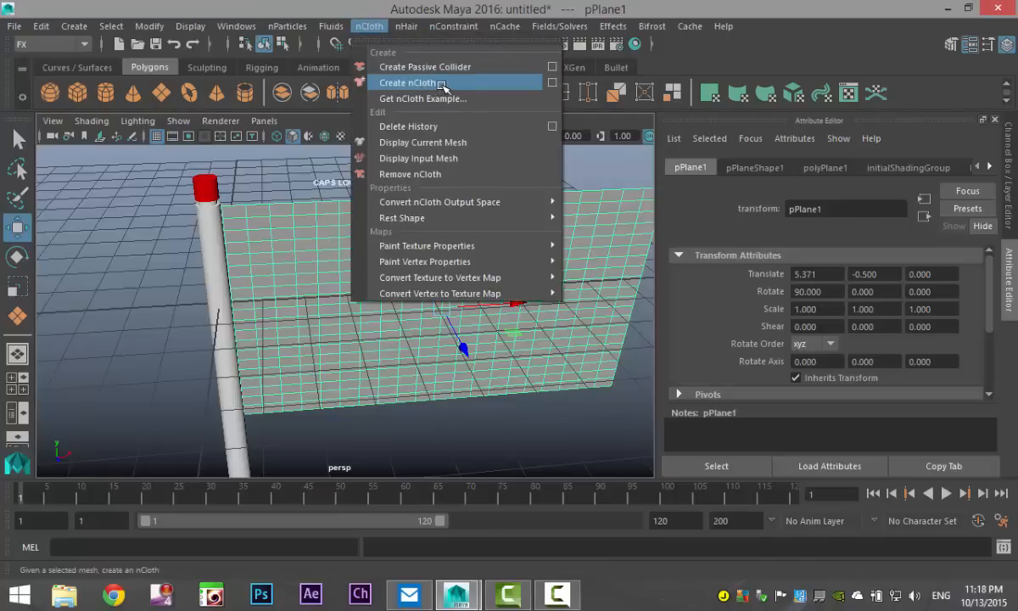
{"action": "left_click", "coordinate": [424, 83]}
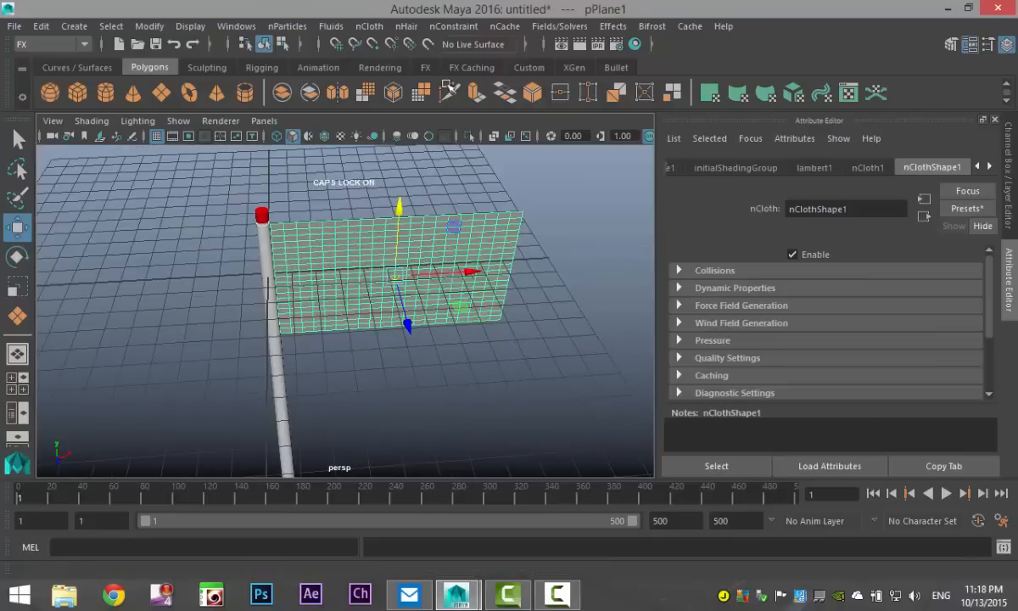
{"action": "left_click", "coordinate": [366, 26]}
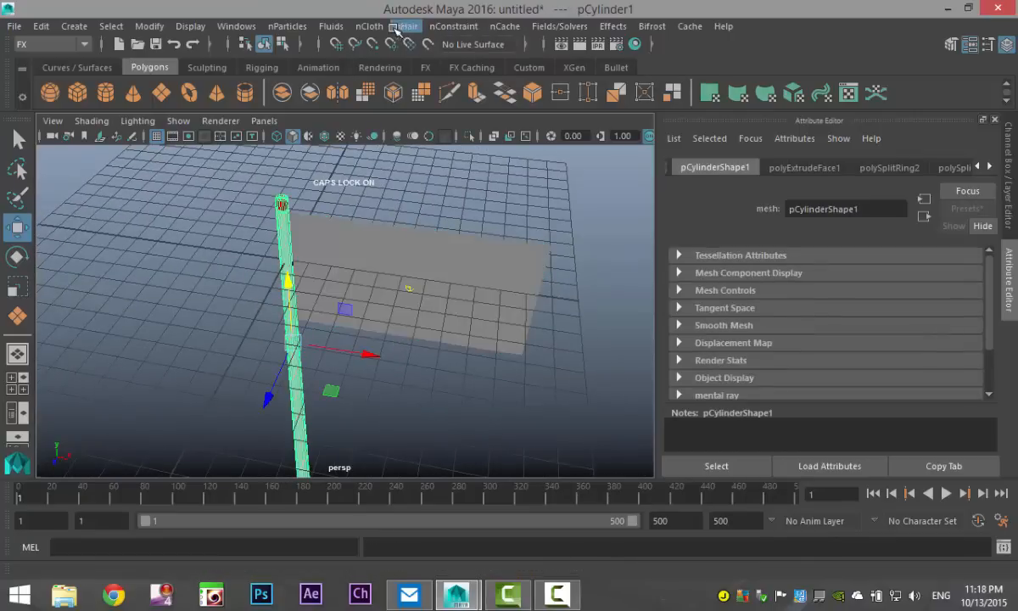
Step: Make the pole cylinder an nRigid passive collider from the nCloth menu
{"action": "left_click", "coordinate": [453, 26]}
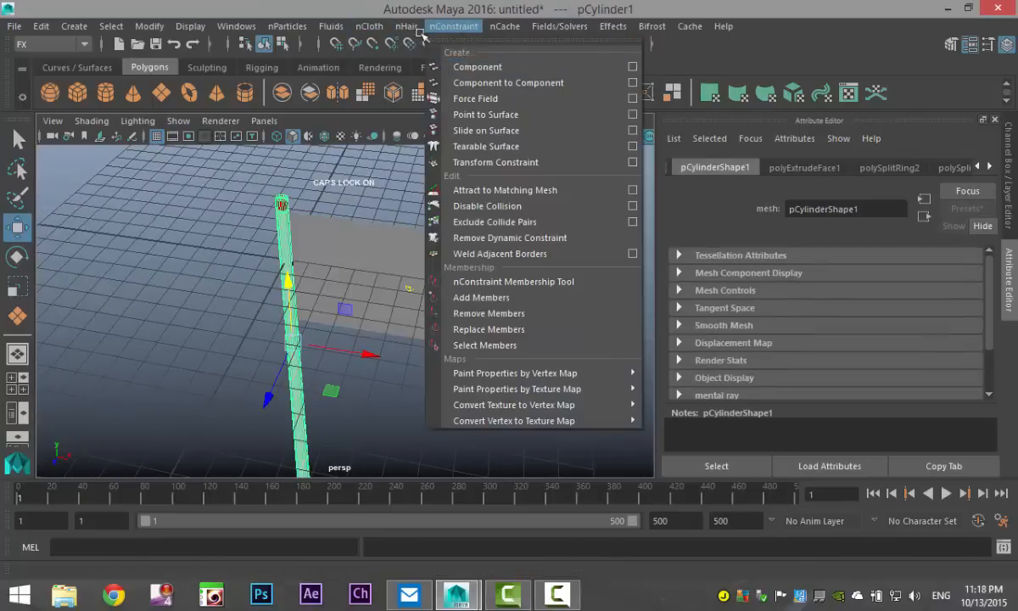
{"action": "left_click", "coordinate": [367, 26]}
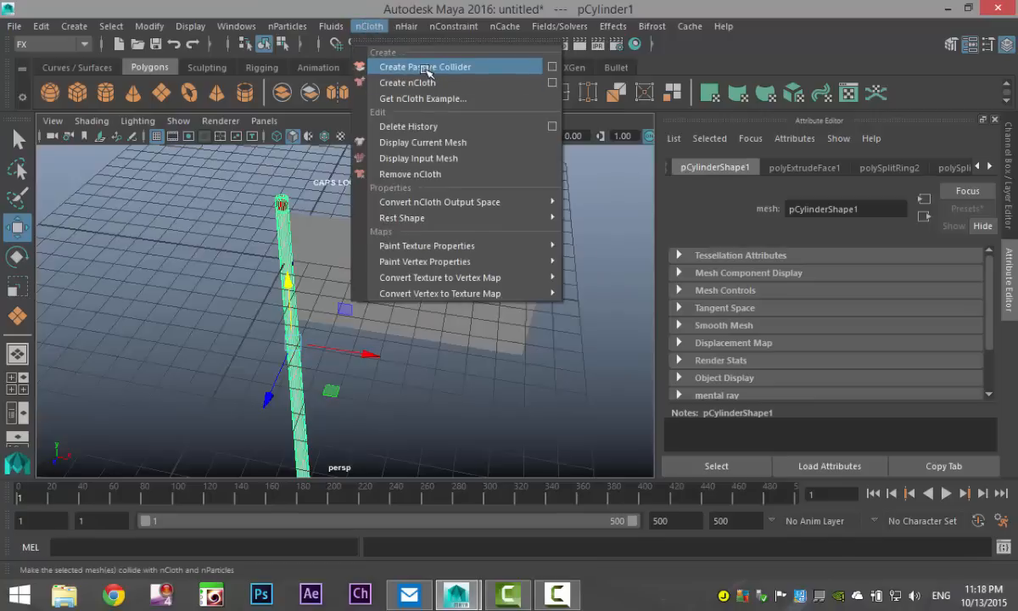
{"action": "left_click", "coordinate": [426, 66]}
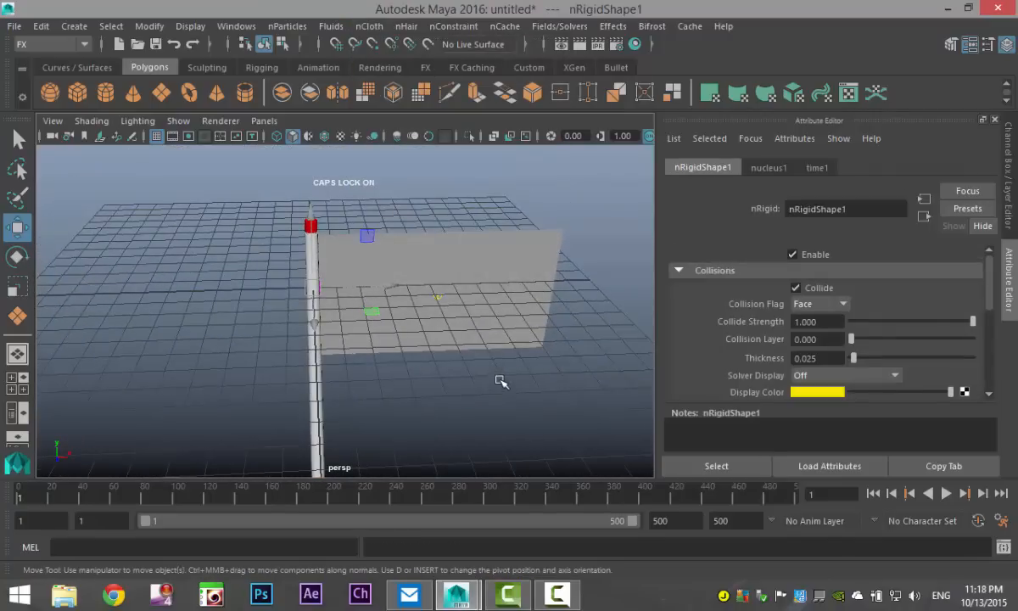
{"action": "left_click_drag", "start_coordinate": [502, 382], "coordinate": [512, 393]}
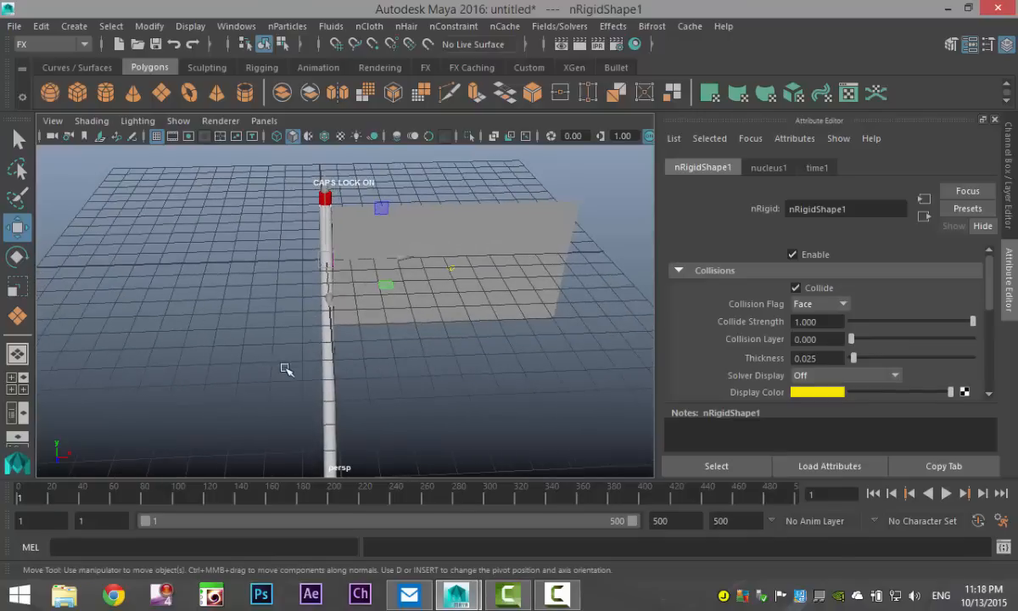
{"action": "mouse_move", "coordinate": [433, 313]}
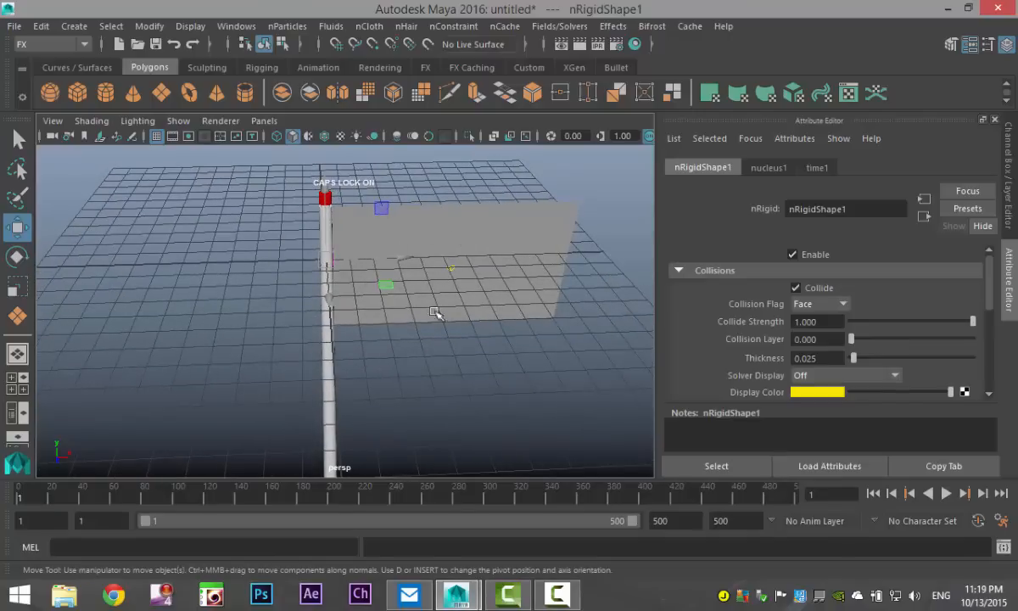
Step: Marquee-select the flag's edge vertices beside the pole, then add the pole to the selection
{"action": "left_click_drag", "start_coordinate": [435, 314], "coordinate": [469, 403]}
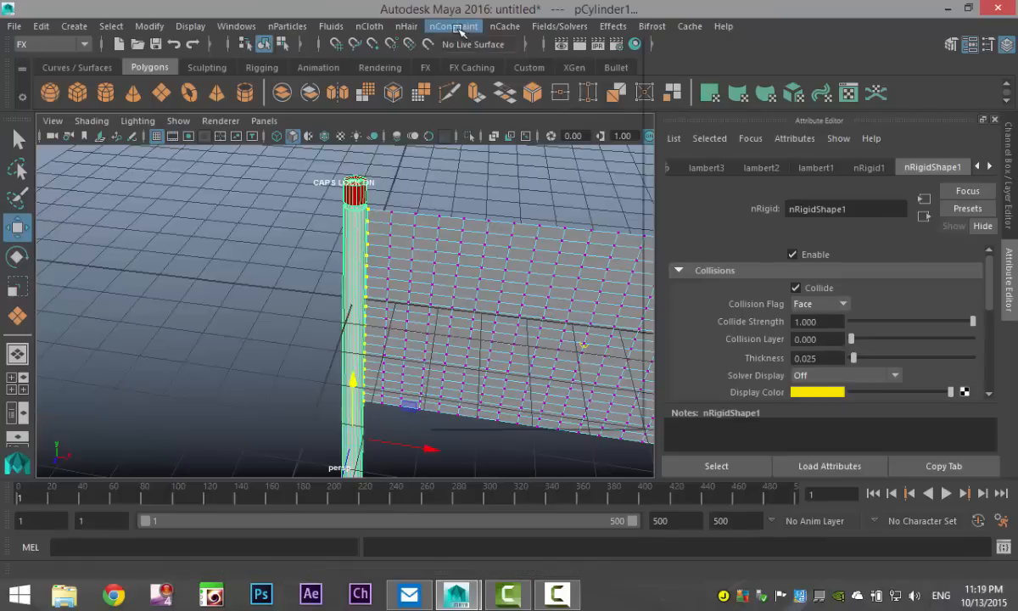
Step: Apply an nConstraint Point to Surface pinning the selected vertices to the pole
{"action": "left_click", "coordinate": [450, 26]}
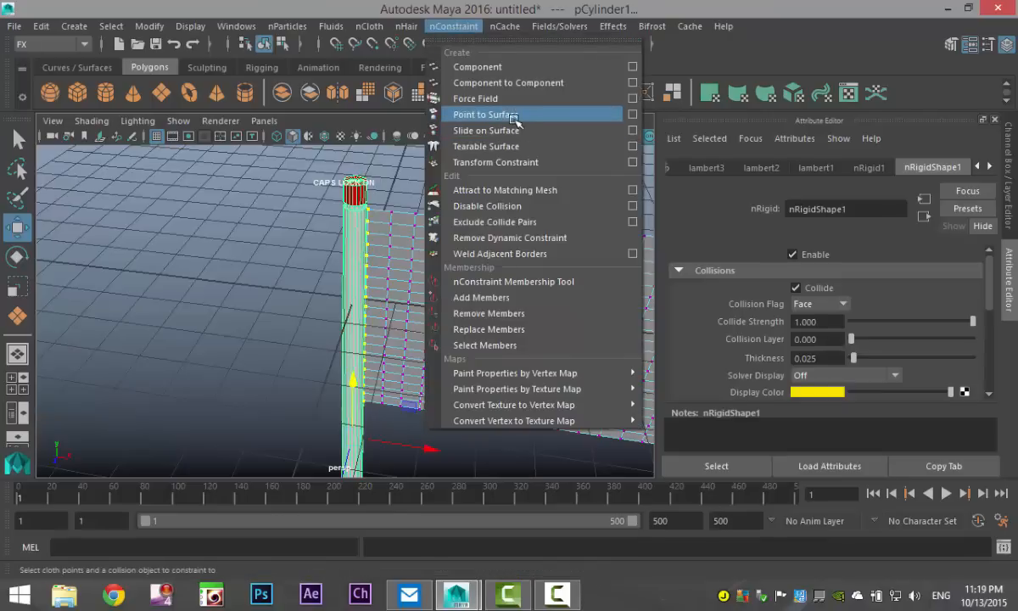
{"action": "left_click", "coordinate": [499, 114]}
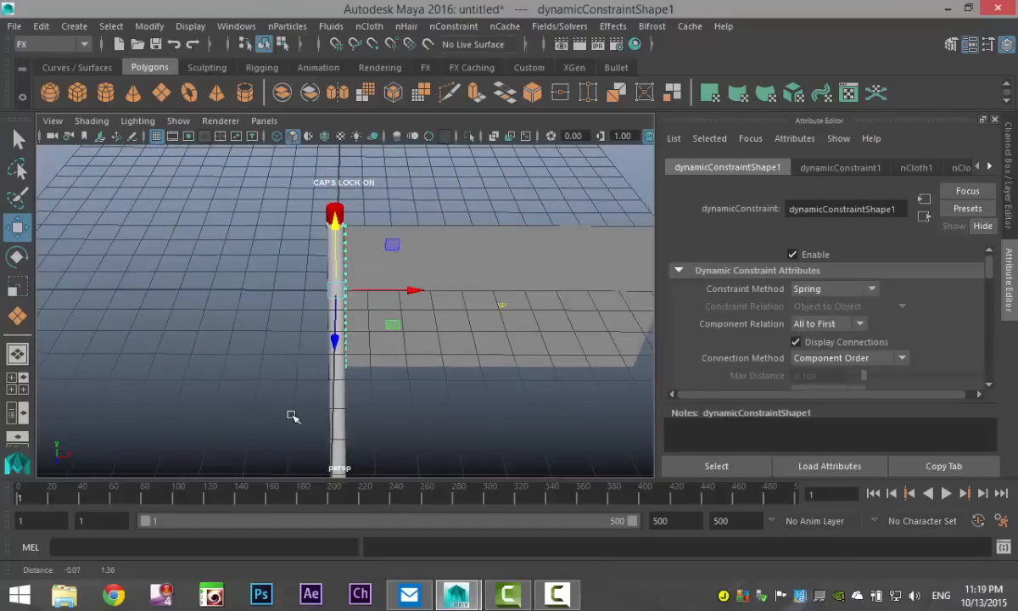
Step: Key the pole's shifted and tilted pose at frame 100
{"action": "left_click_drag", "start_coordinate": [293, 415], "coordinate": [301, 208]}
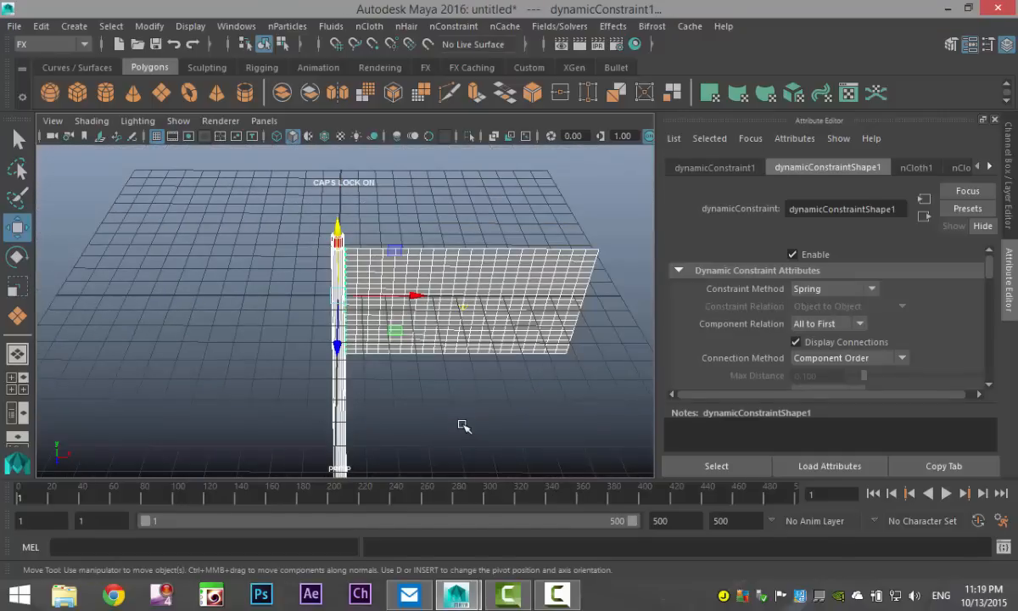
{"action": "mouse_move", "coordinate": [127, 382]}
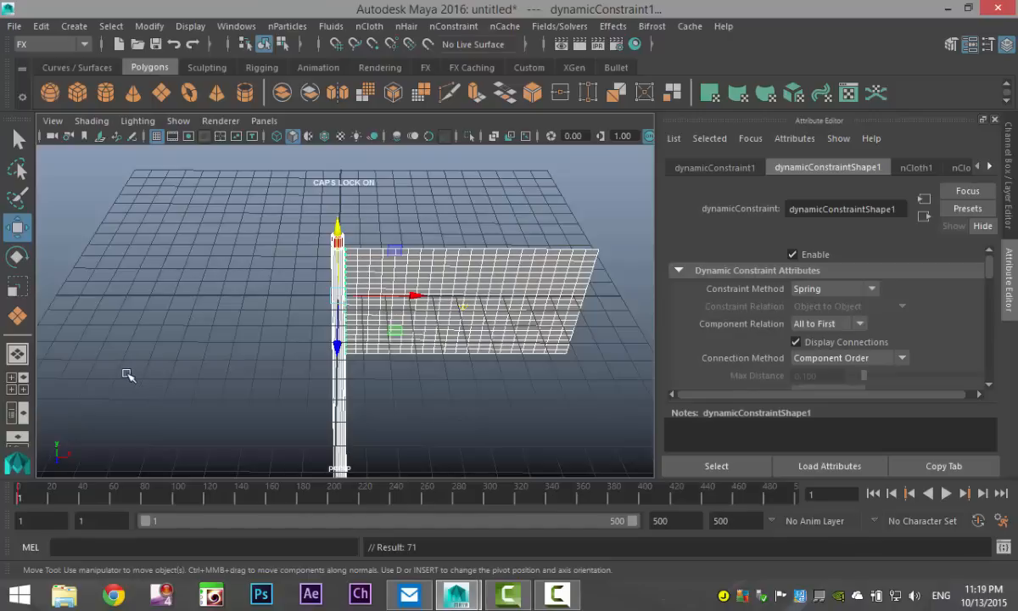
{"action": "mouse_move", "coordinate": [111, 504]}
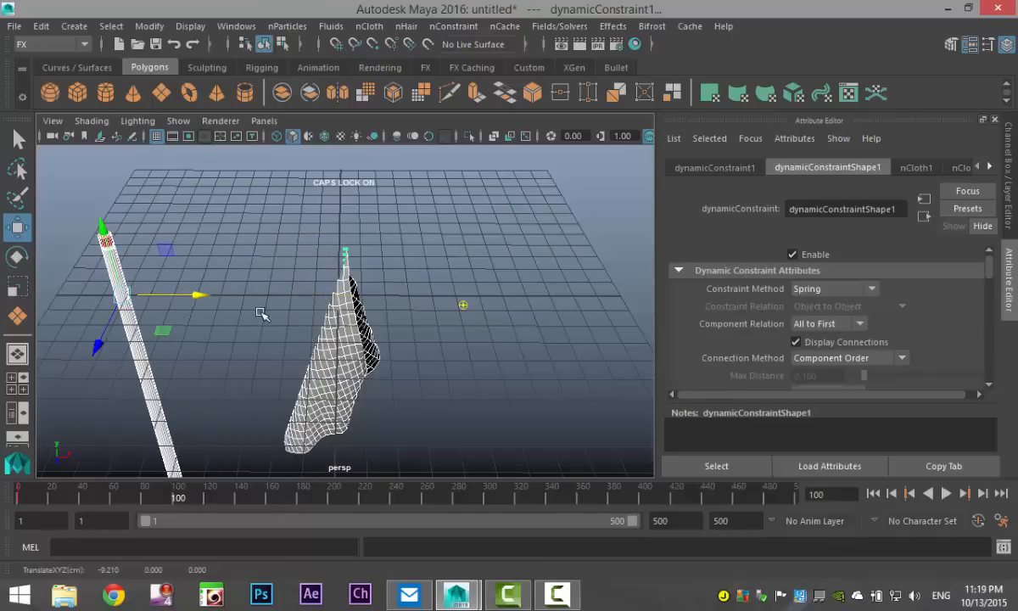
{"action": "left_click", "coordinate": [957, 496]}
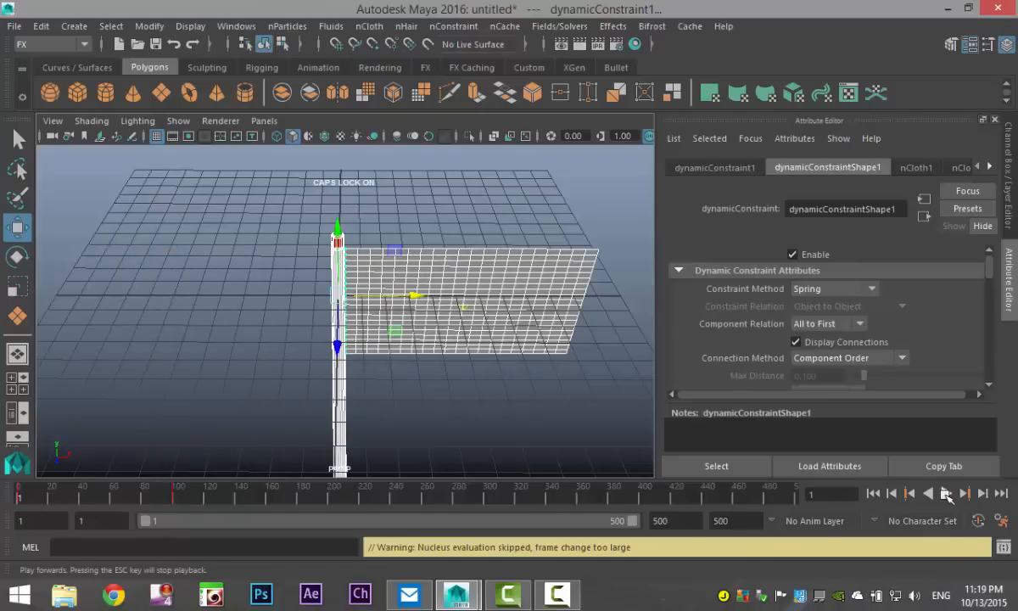
Step: Play the flag simulation to watch it follow the pole, then rewind to frame 1
{"action": "left_click", "coordinate": [931, 490]}
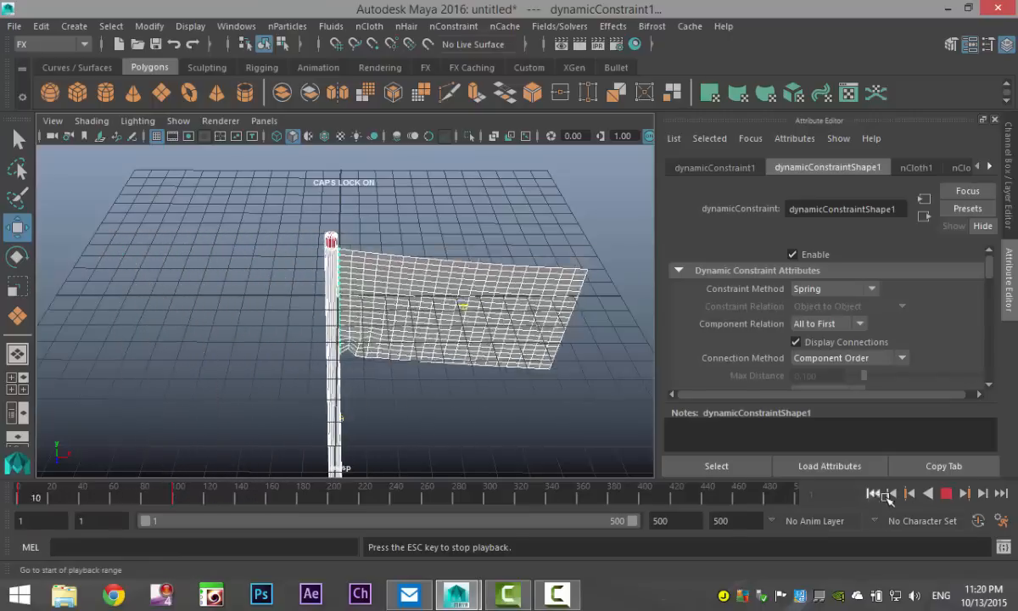
{"action": "left_click", "coordinate": [874, 495]}
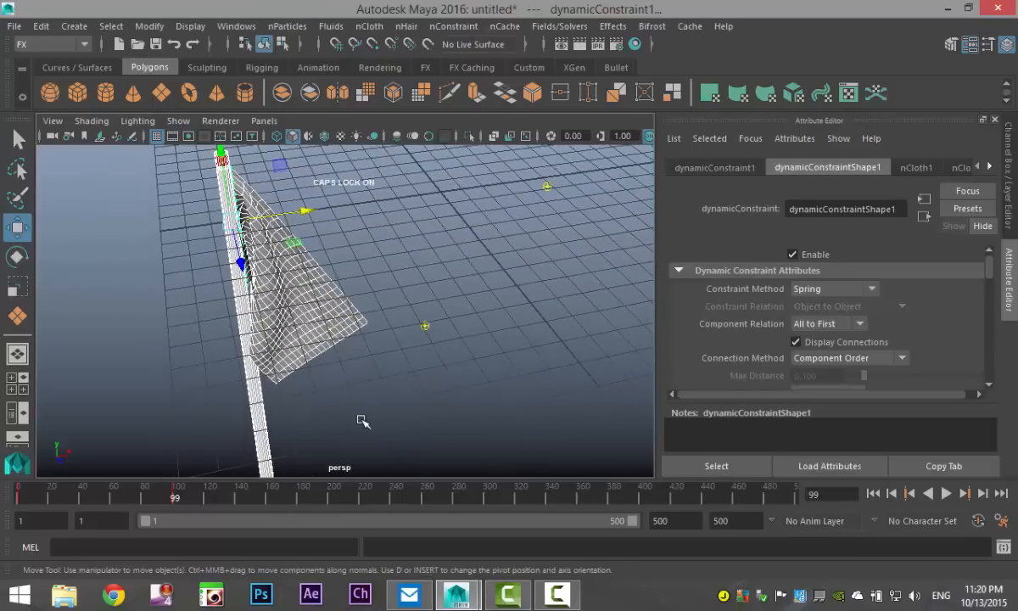
{"action": "mouse_move", "coordinate": [256, 499]}
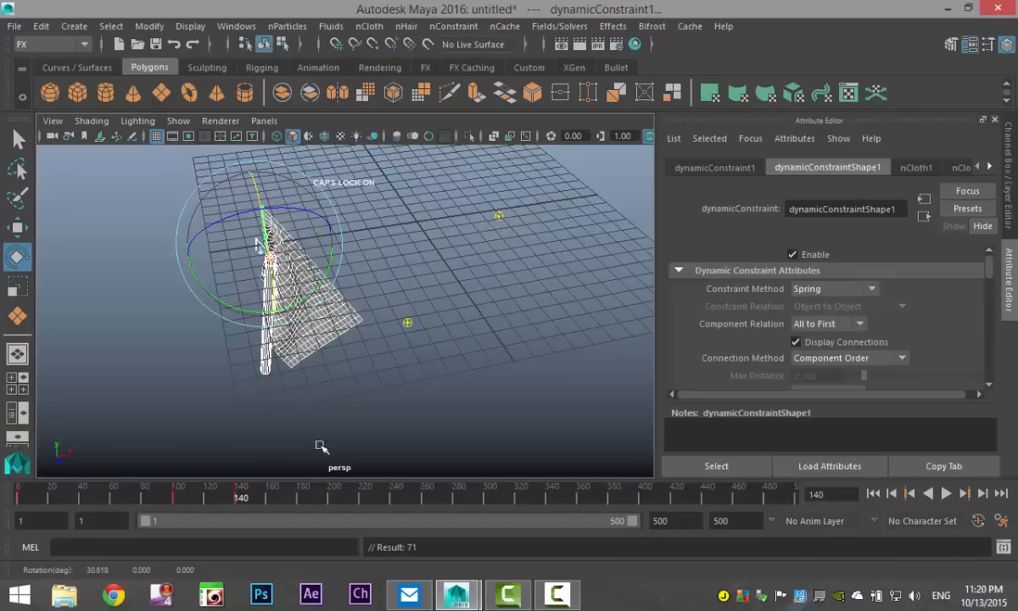
{"action": "mouse_move", "coordinate": [246, 499]}
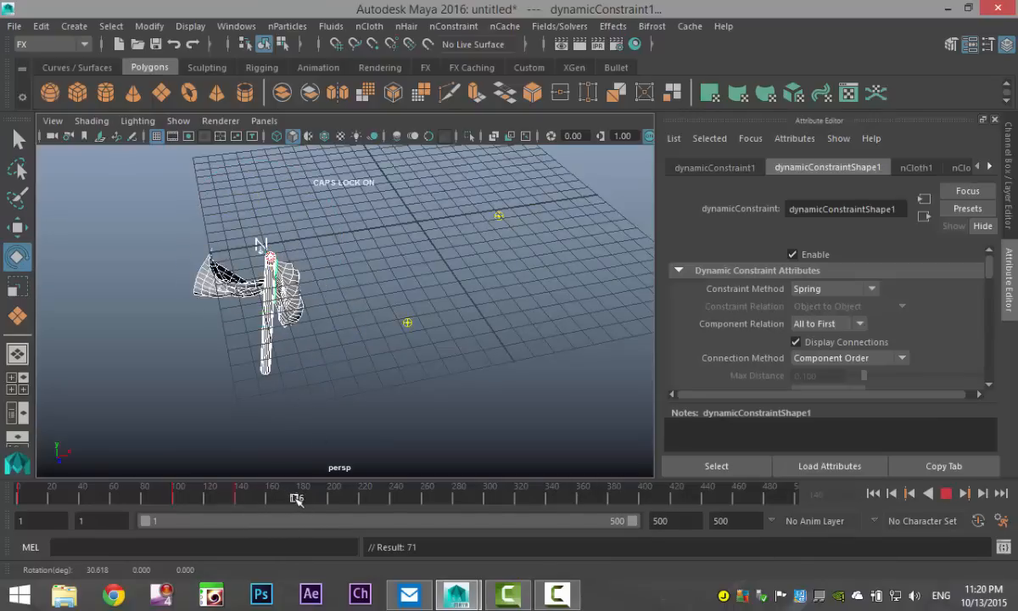
Step: Tilt and reposition the pole at frame 300 and key that pose
{"action": "left_click", "coordinate": [302, 483]}
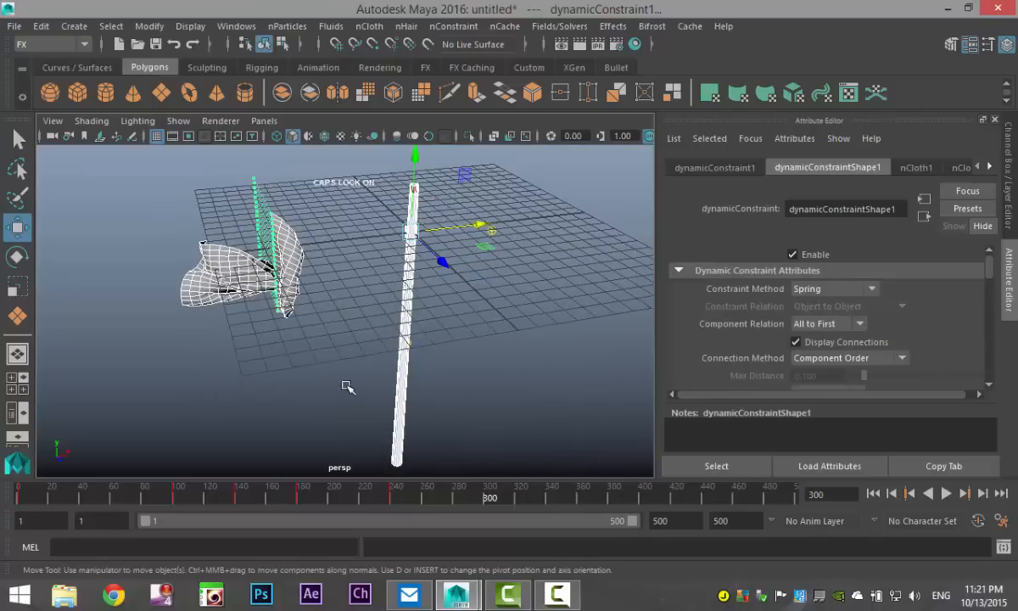
{"action": "left_click_drag", "start_coordinate": [348, 386], "coordinate": [411, 398]}
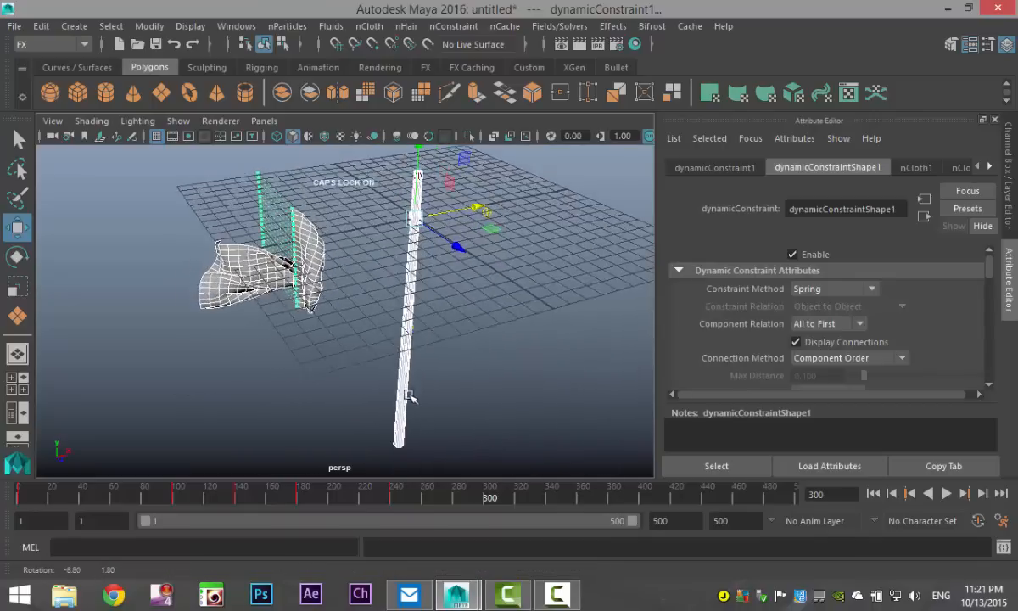
{"action": "left_click_drag", "start_coordinate": [409, 397], "coordinate": [351, 414]}
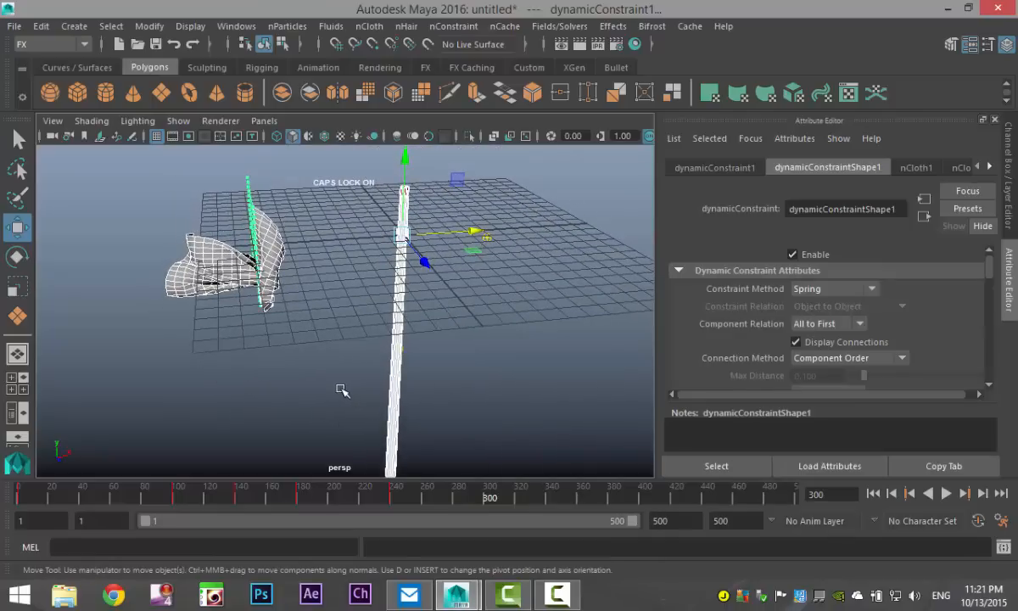
{"action": "left_click", "coordinate": [190, 26]}
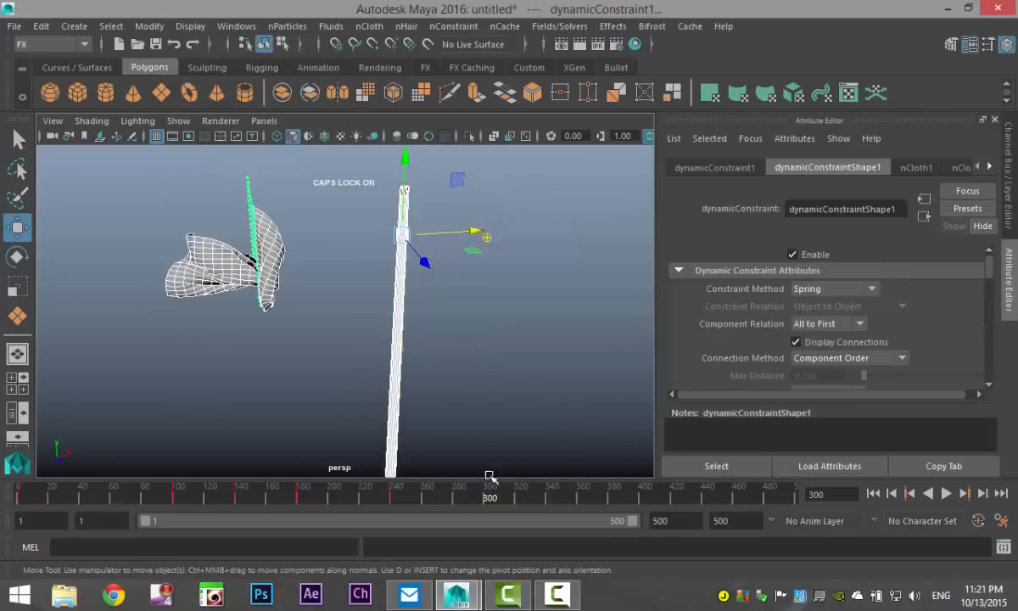
Step: Play the animation from frame 1 and restart playback from the beginning
{"action": "left_click", "coordinate": [944, 490]}
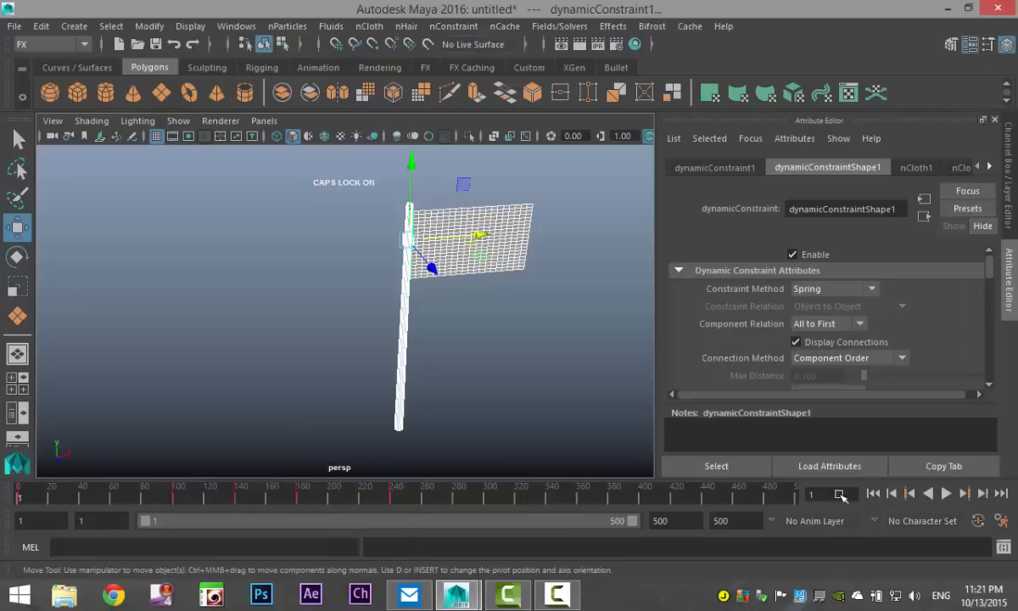
{"action": "left_click", "coordinate": [944, 496]}
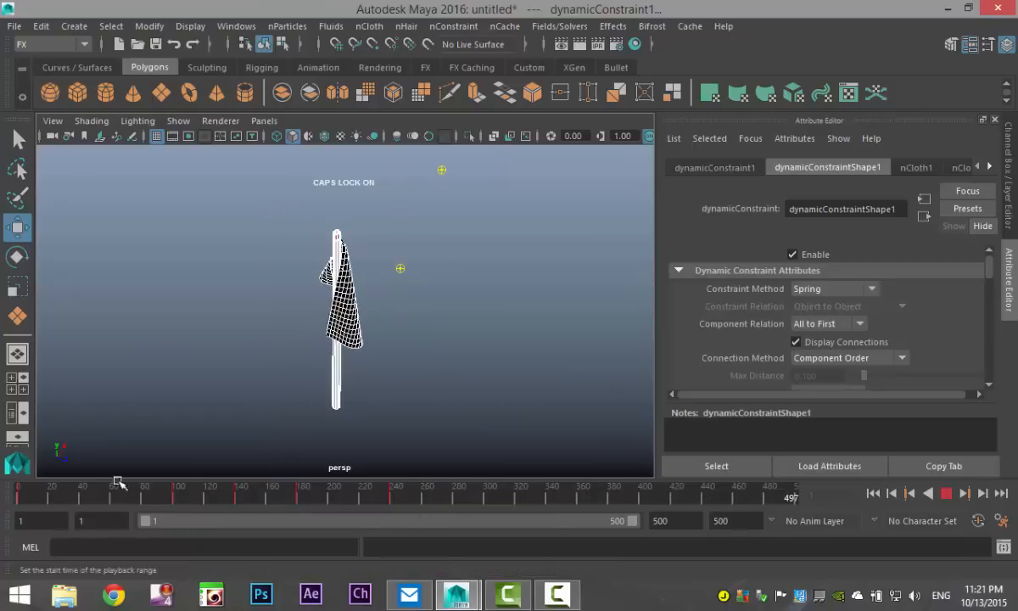
{"action": "left_click", "coordinate": [110, 487]}
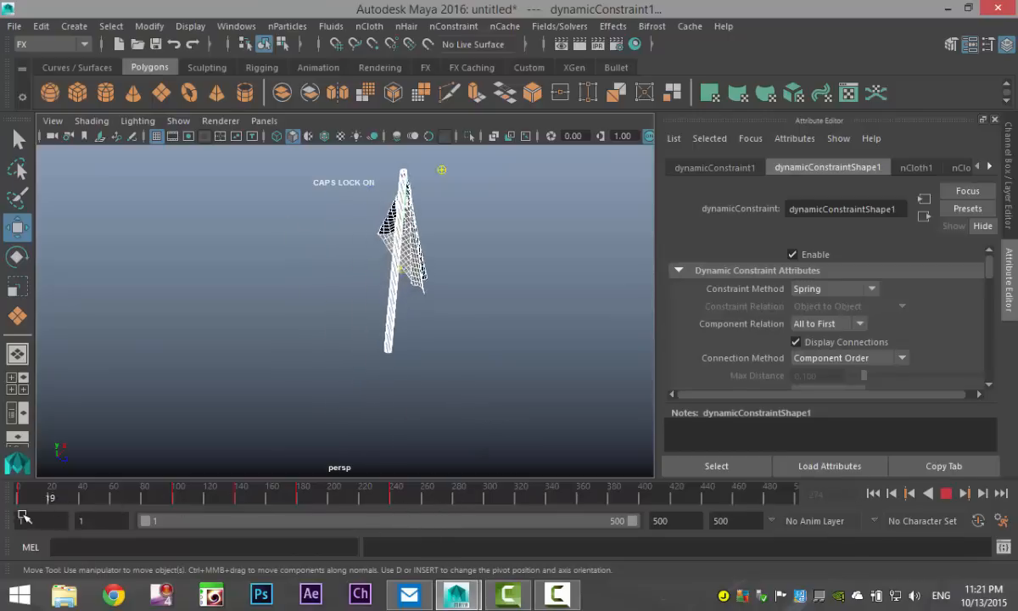
Step: Scrub the time slider through frames 131, 156 and 163 to inspect the flag
{"action": "left_click_drag", "start_coordinate": [51, 498], "coordinate": [225, 497]}
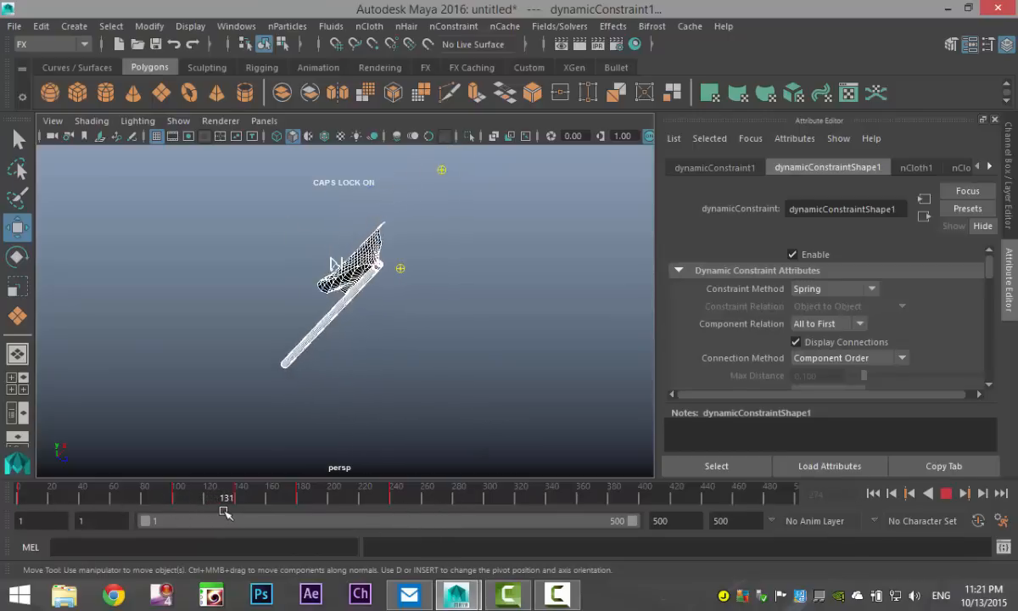
{"action": "left_click_drag", "start_coordinate": [227, 511], "coordinate": [265, 511]}
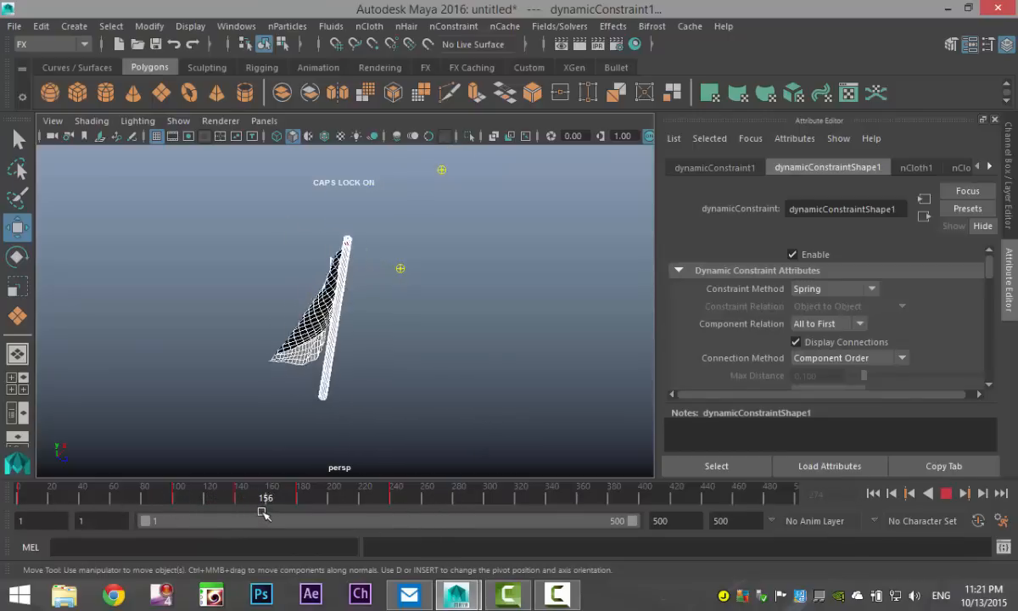
{"action": "left_click_drag", "start_coordinate": [265, 509], "coordinate": [273, 509]}
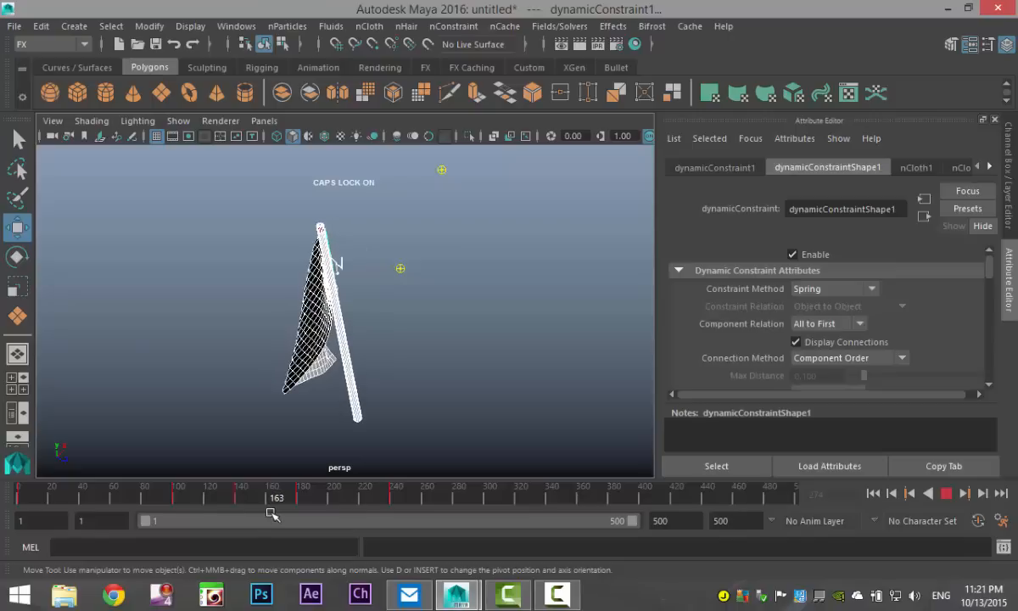